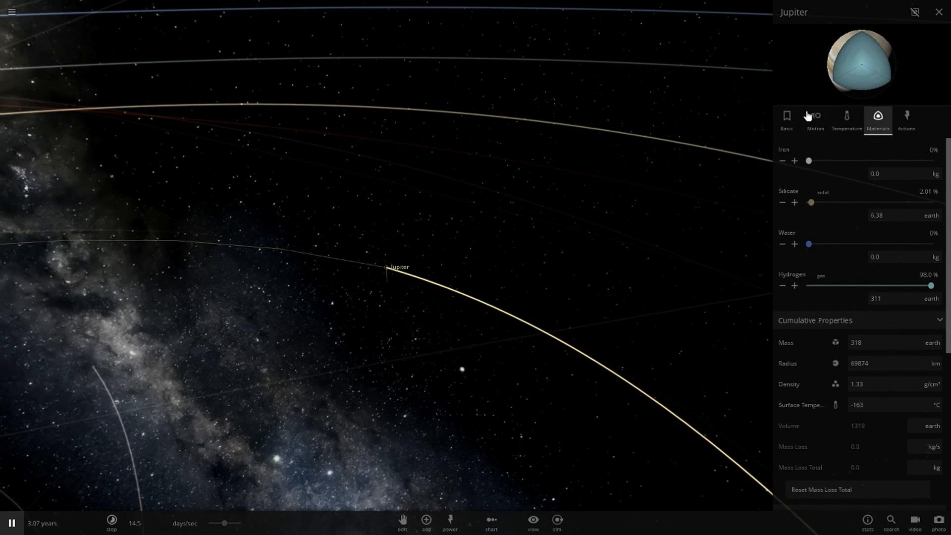
Show Jupiter's Basic properties (318 Earth masses, 69,874 km radius) and zoom in close.
click(786, 119)
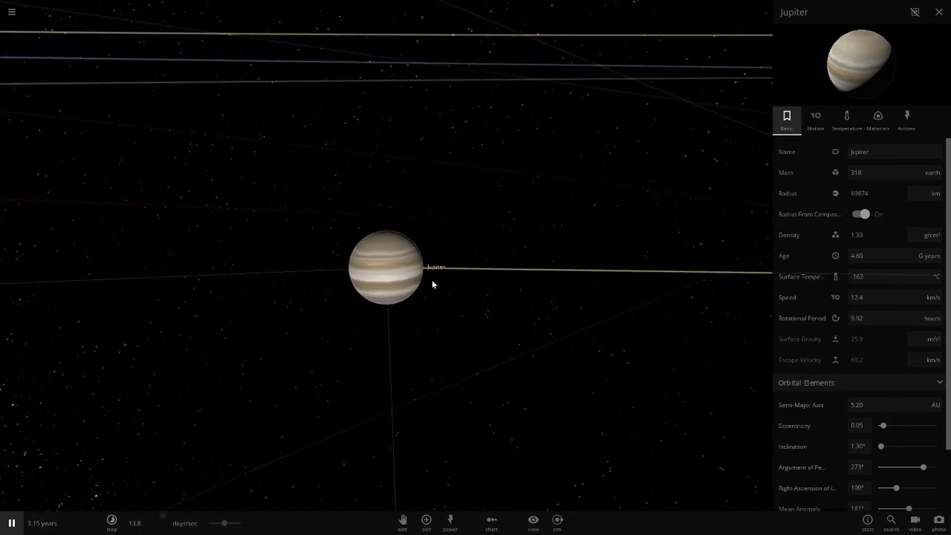
scroll(up, 3)
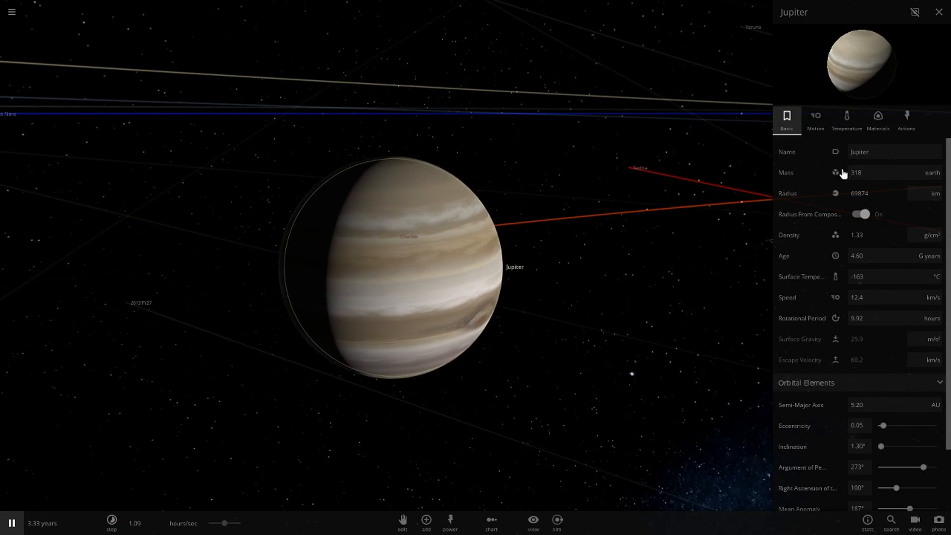
Drop Jupiter's hydrogen to 0% then restore it to ~98% so it regrows with a new cloud texture.
click(878, 120)
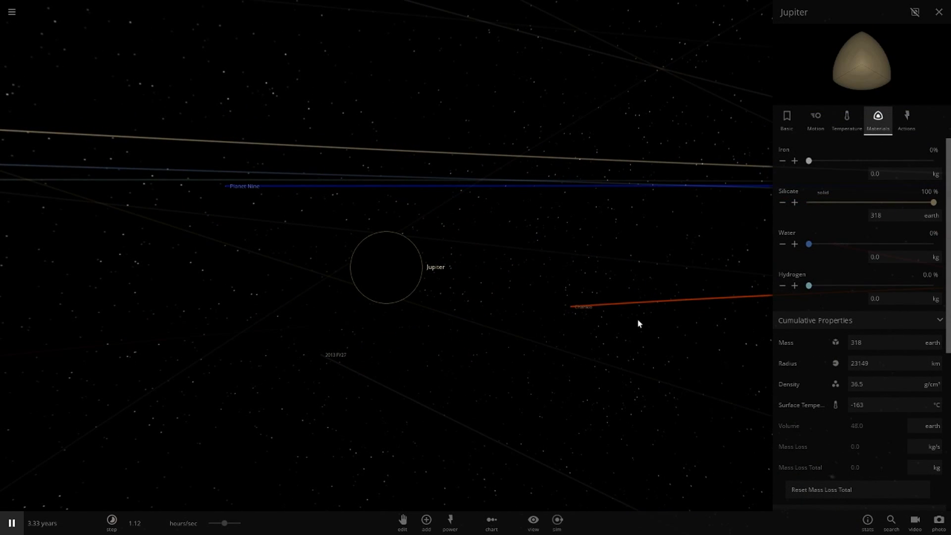
click(785, 120)
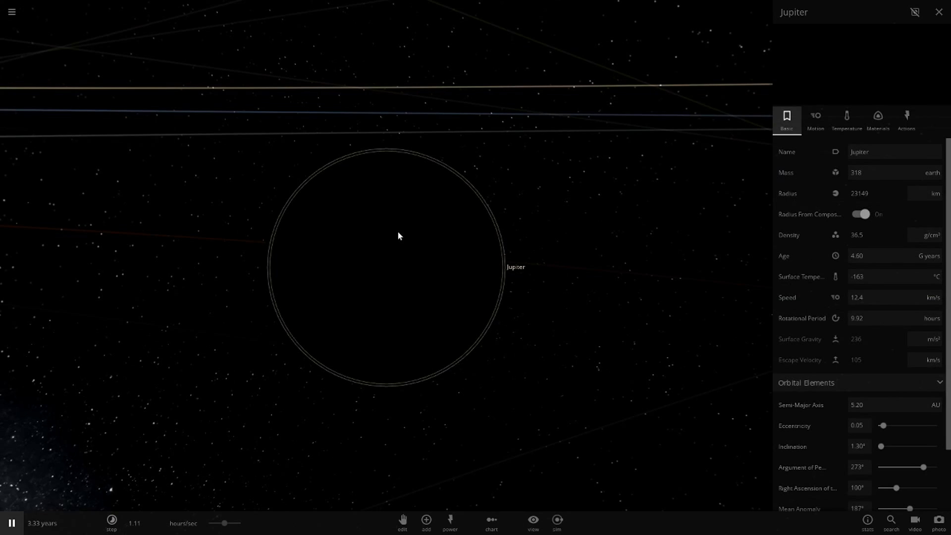
click(877, 120)
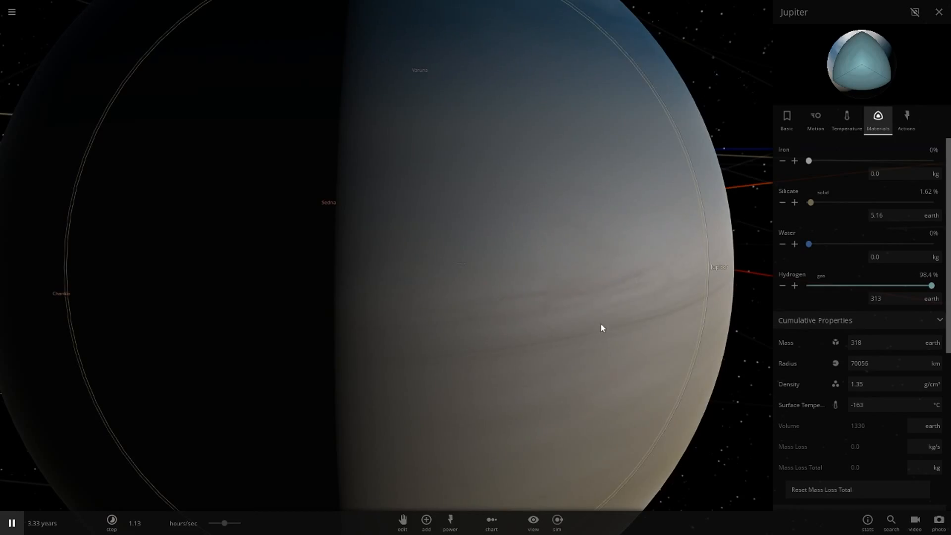
scroll(down, 3)
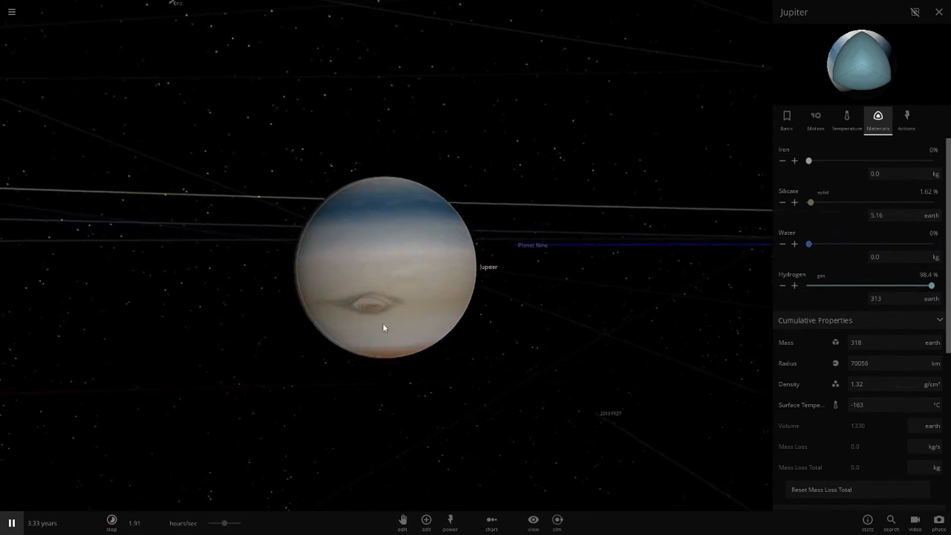
scroll(up, 3)
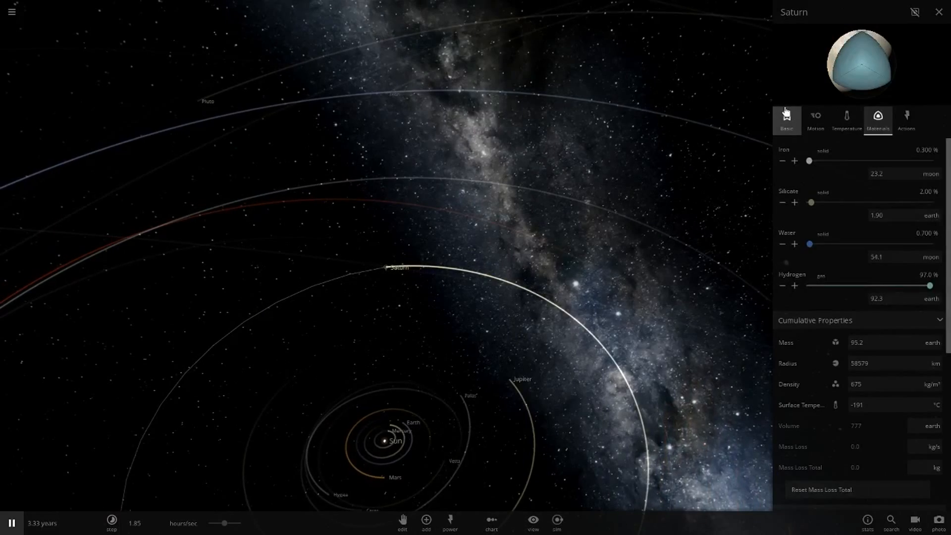
Rework Saturn's hydrogen to about 99.4% at 95.2 Earth masses, then view the outer solar system.
click(786, 120)
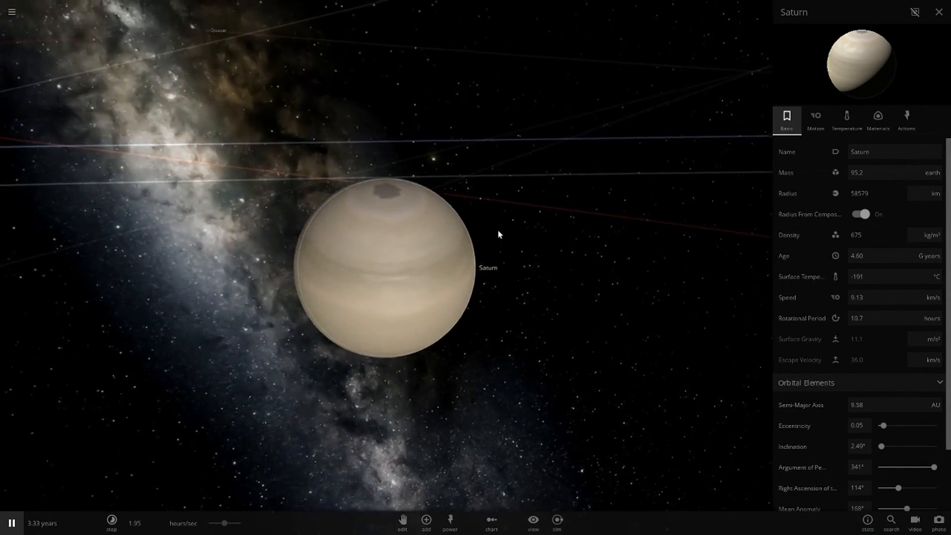
click(877, 119)
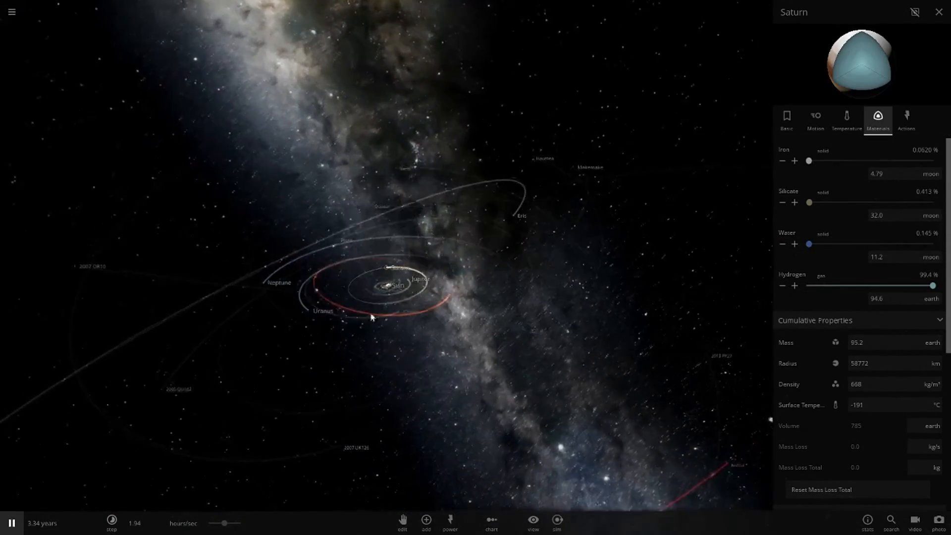
Select Uranus and rework its hydrogen to 4.36%, giving it a pale banded texture.
click(323, 310)
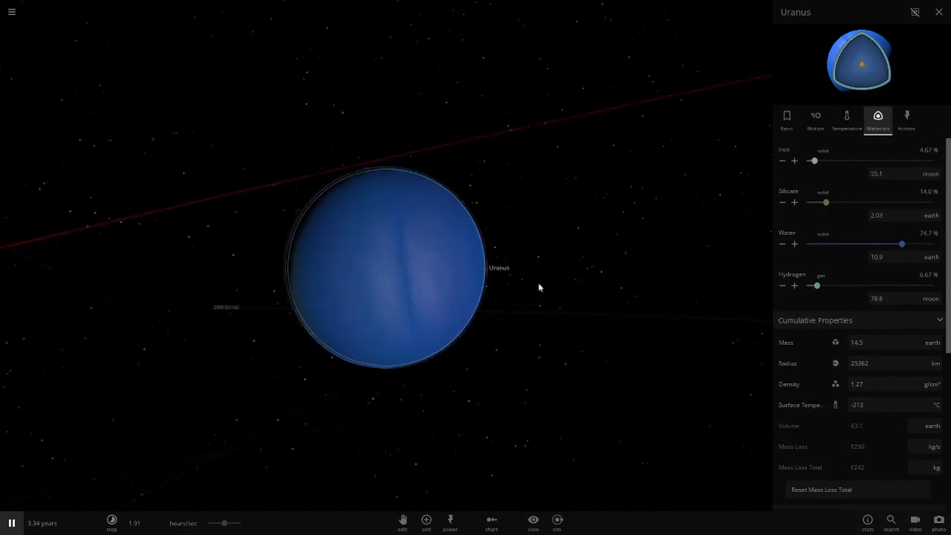
click(785, 120)
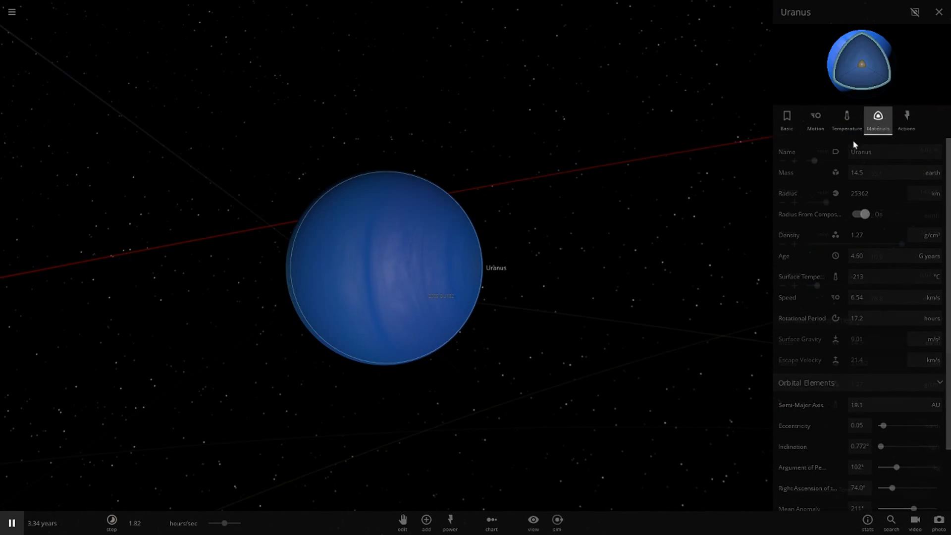
click(877, 120)
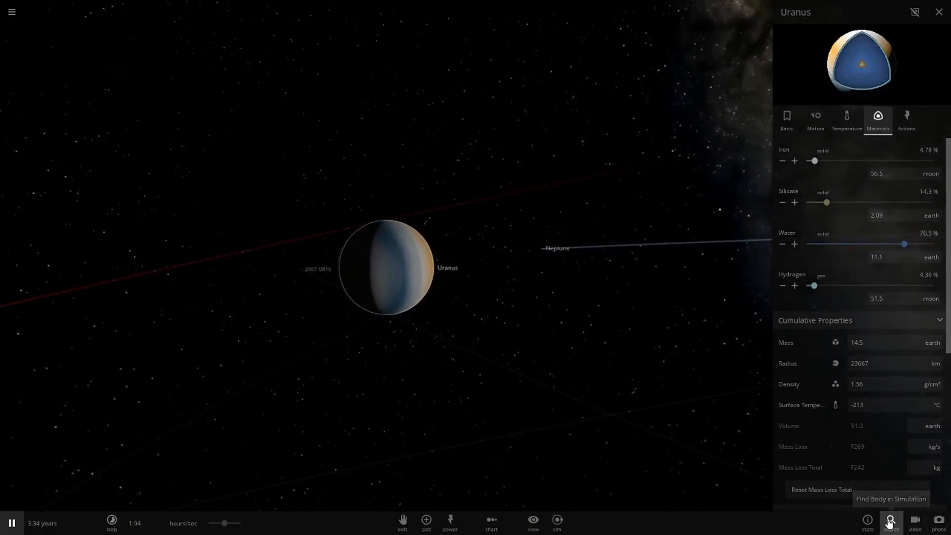
Pick Neptune from the body list, rework its hydrogen to 9.10% for a banded look, and close its properties.
click(891, 523)
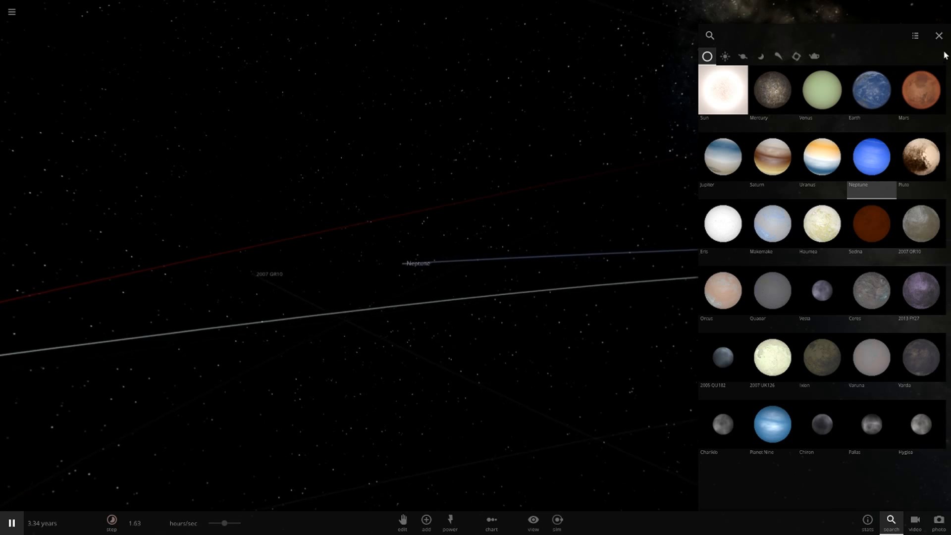
click(871, 156)
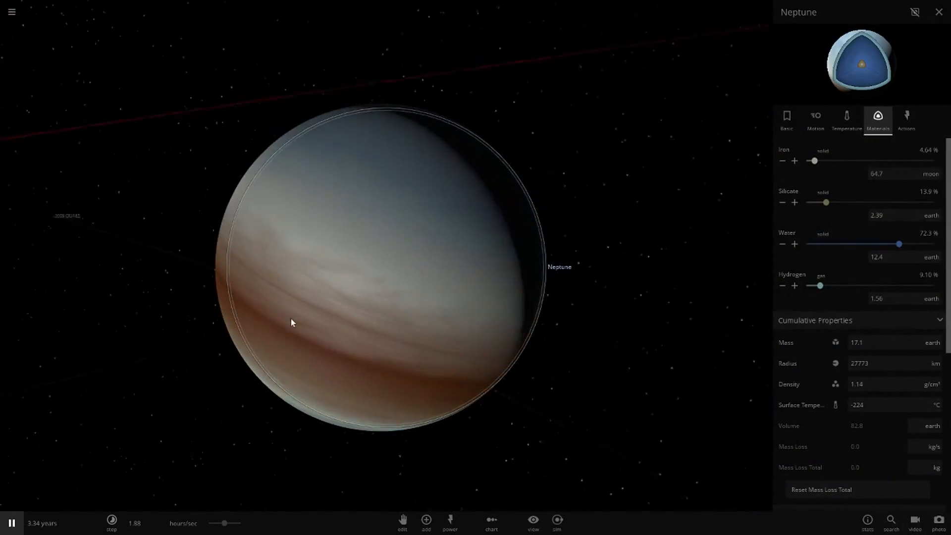
click(786, 118)
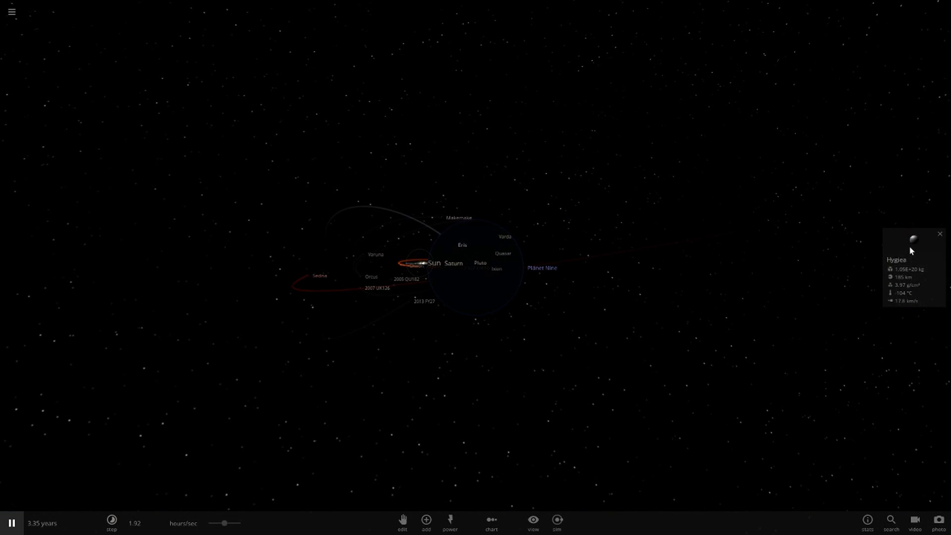
Select Ceres, then the Sun, then Planet Nine (10 Earth masses, 731 AU) in the orbit map.
click(417, 265)
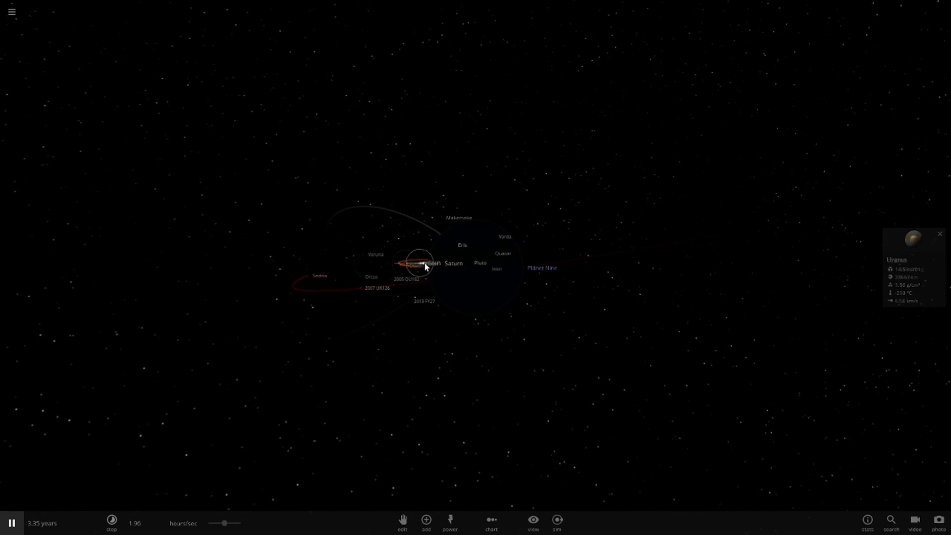
click(891, 520)
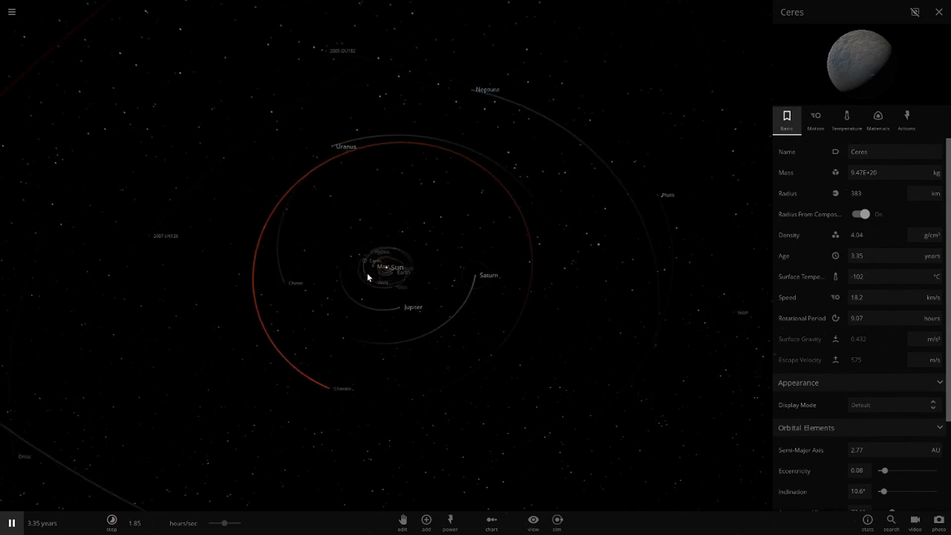
click(392, 267)
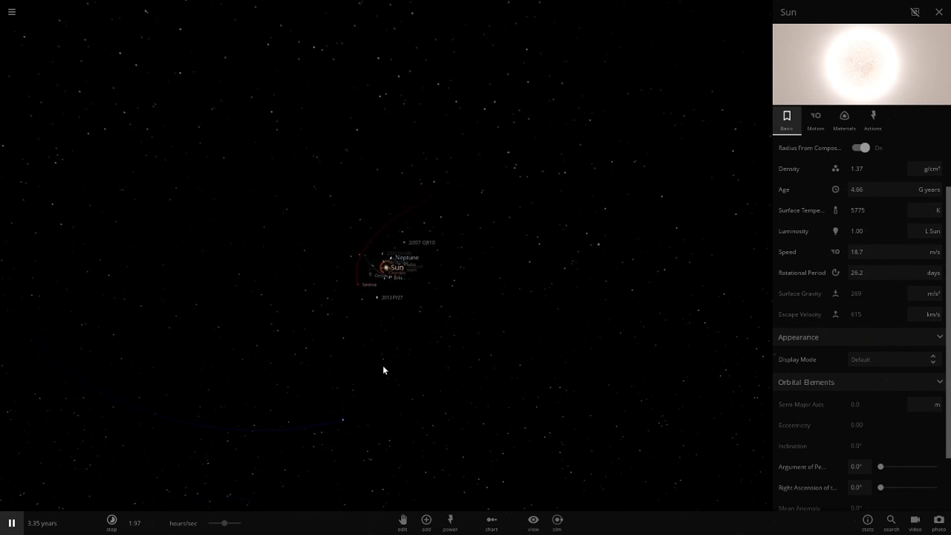
click(403, 270)
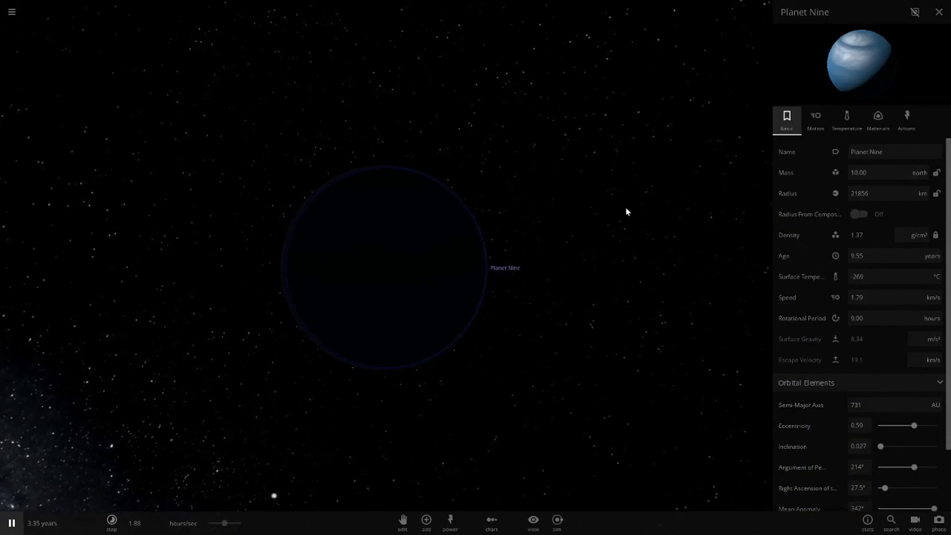
Switch lighting to Flash Light and raise Planet Nine's hydrogen to 68.1%, revealing a pale-blue banded surface.
click(878, 118)
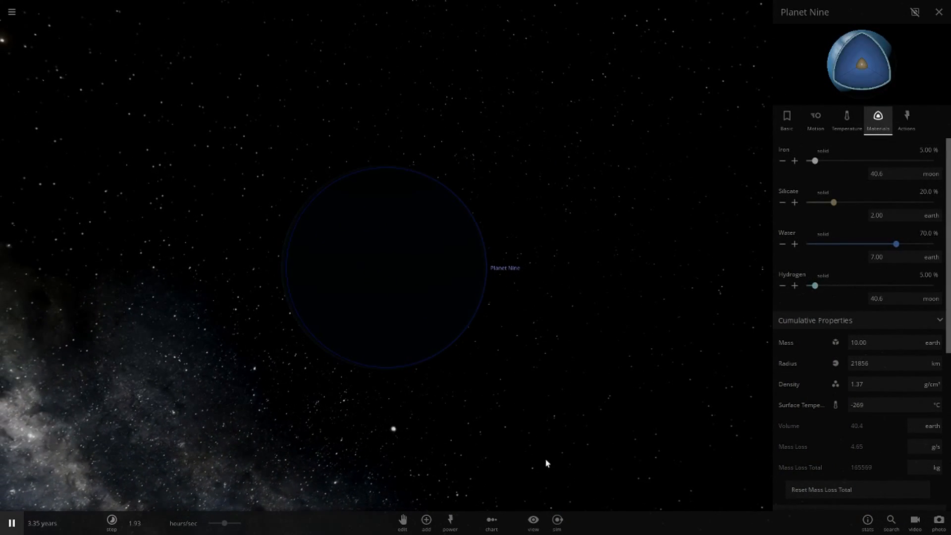
click(534, 521)
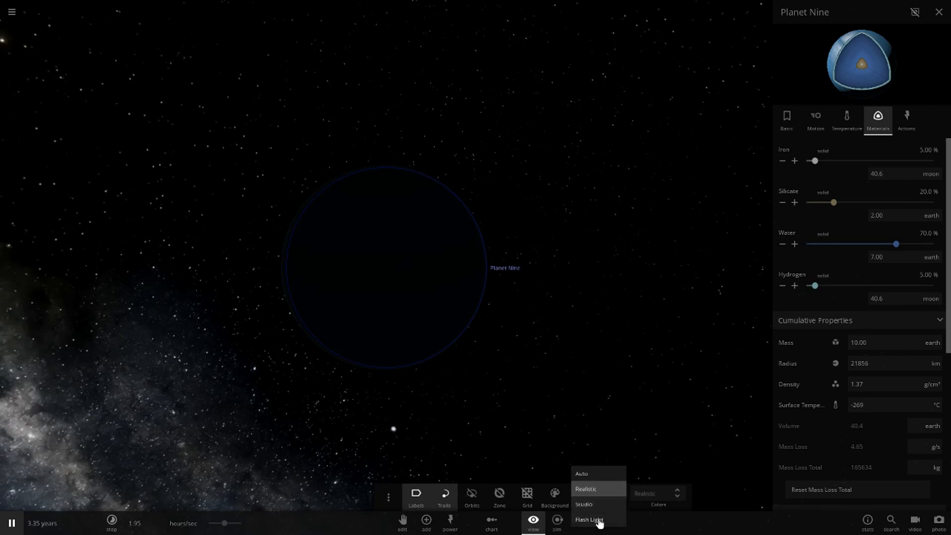
click(589, 520)
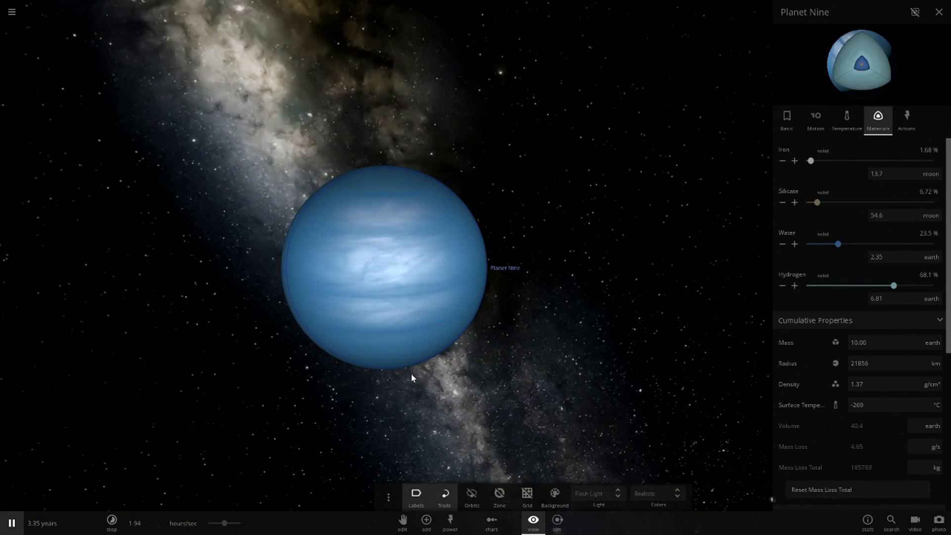
click(786, 120)
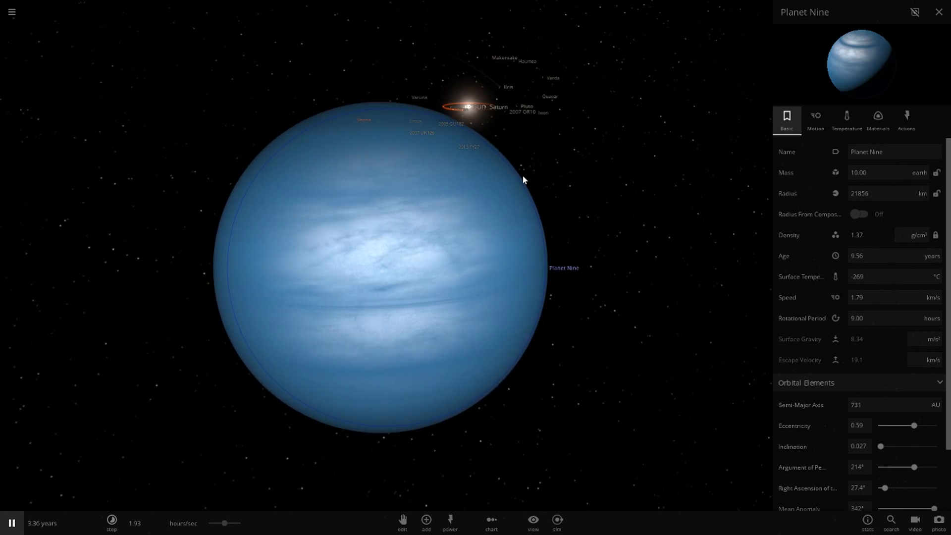
Raise Neptune's hydrogen to 35.3% for a larger brown-banded planet, then set lighting back to Realistic.
scroll(down, 3)
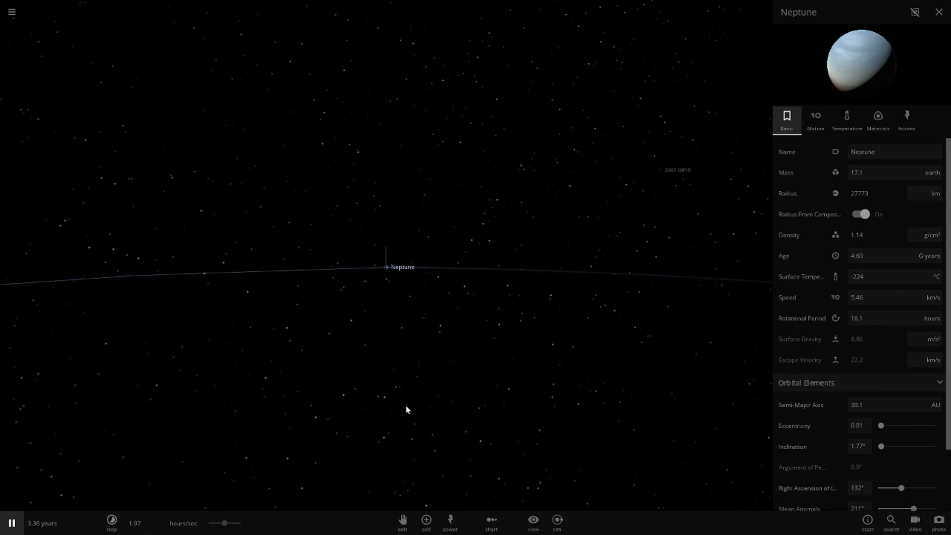
click(878, 120)
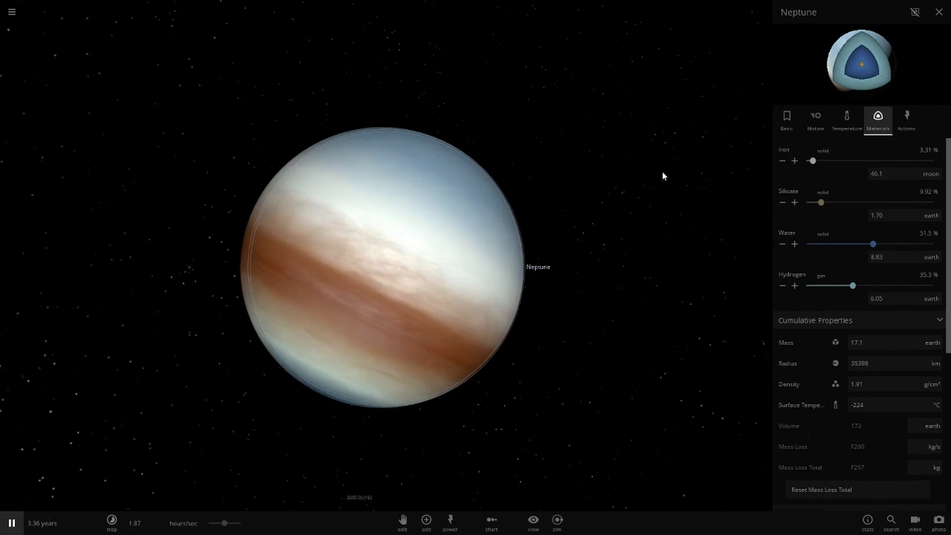
click(532, 520)
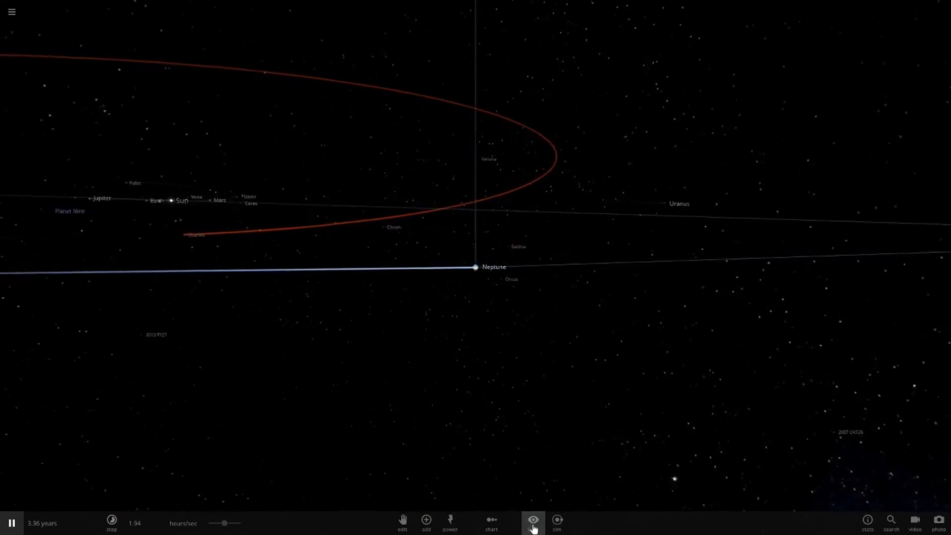
click(533, 520)
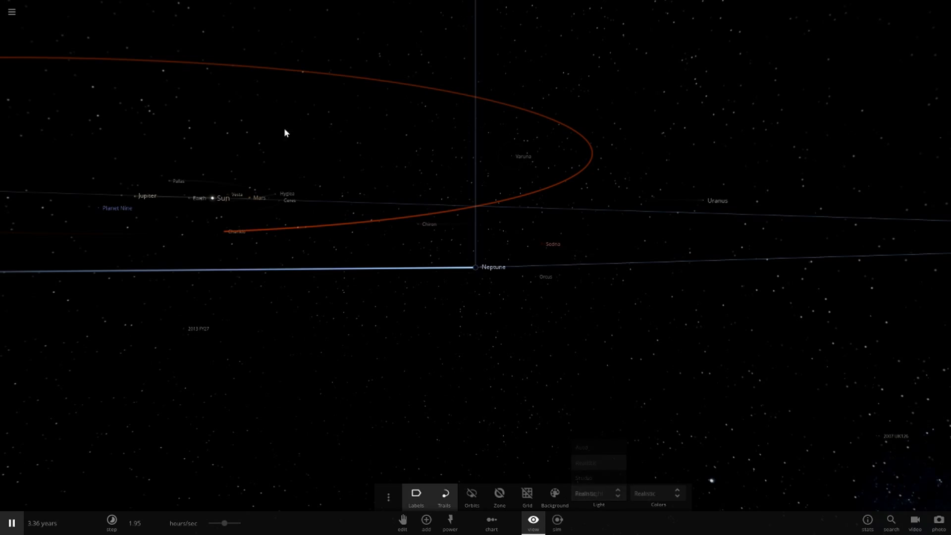